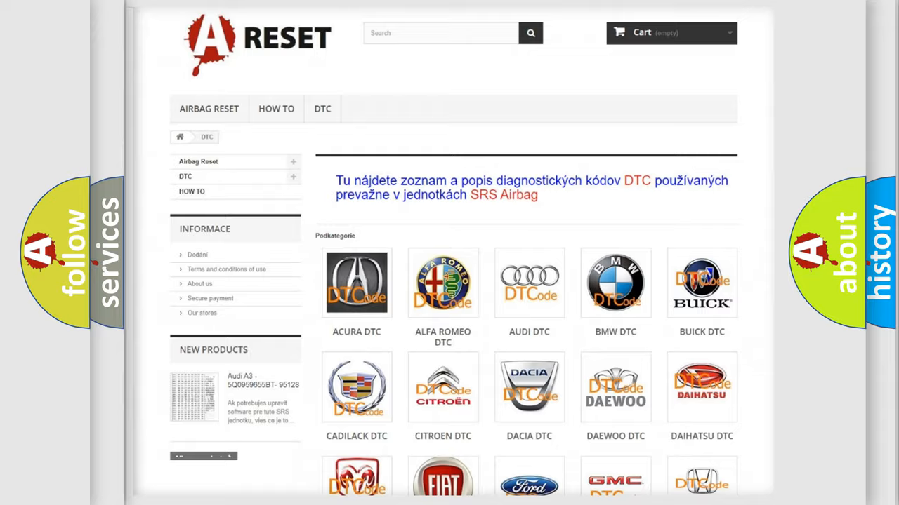
Pick the Lincoln logo from the DTC brand grid and scroll its airbag trouble code list
scroll("down", 3)
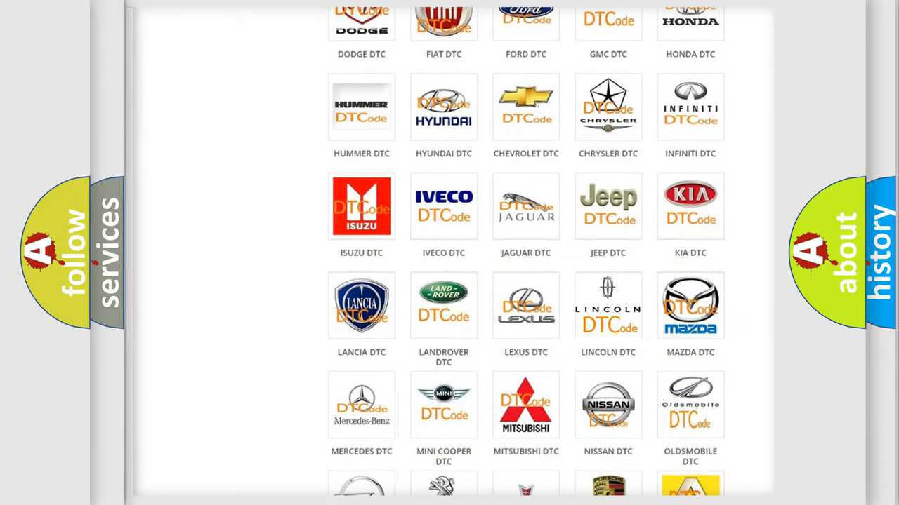
left_click(607, 305)
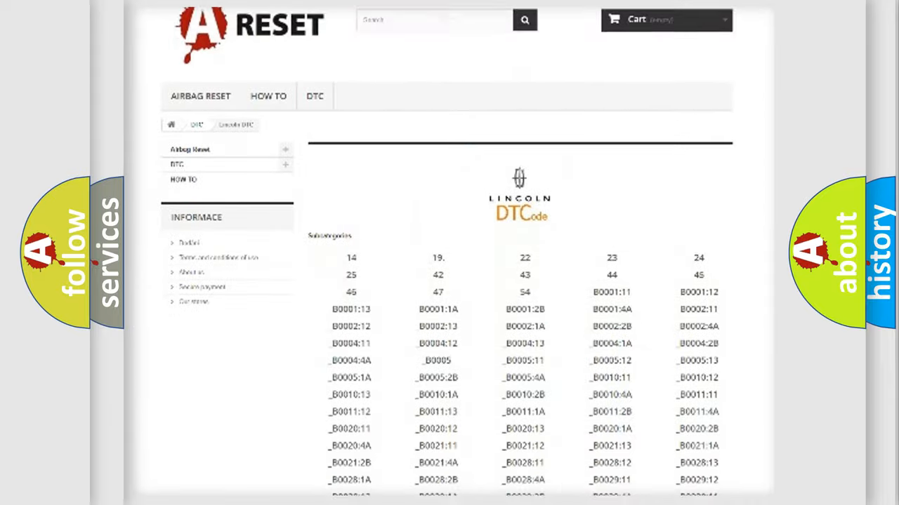
scroll("down", 3)
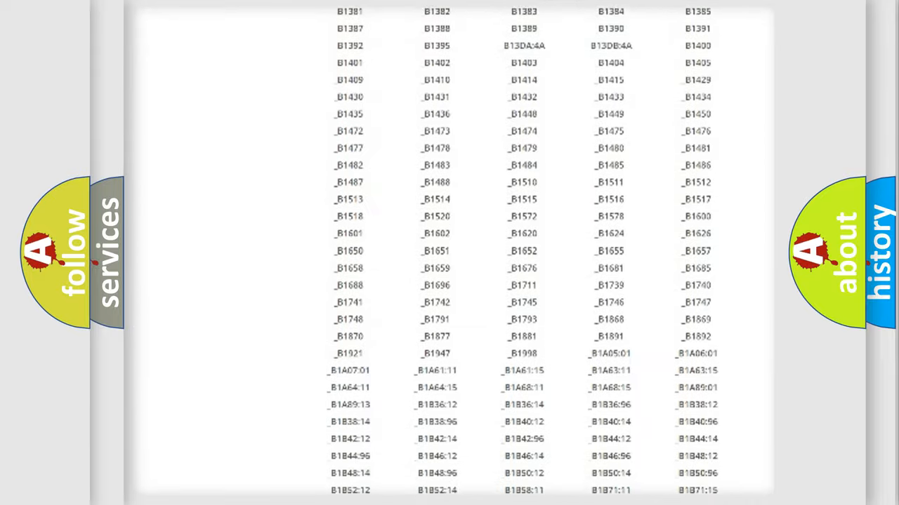